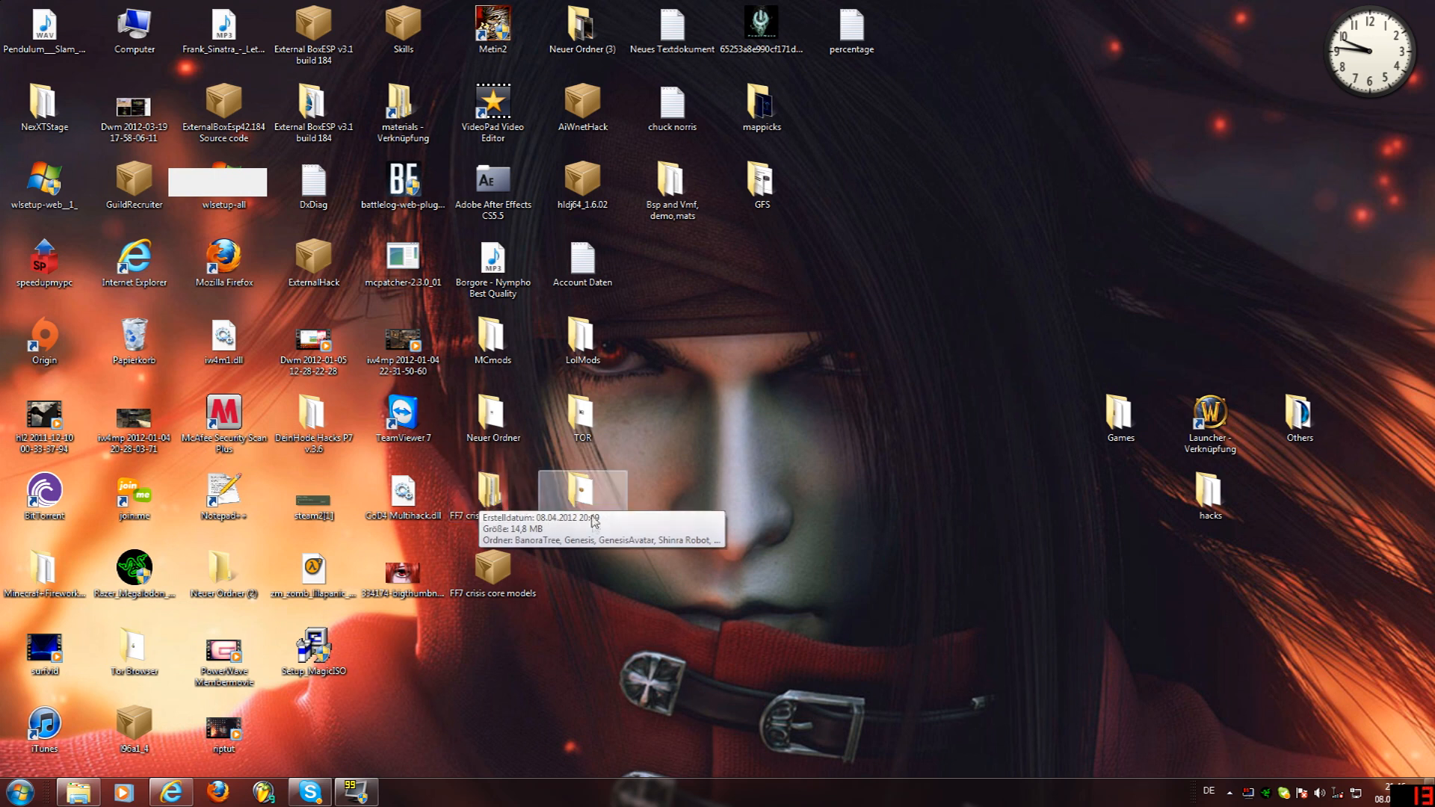
# - Browse ModelRipping > Crisis Core > PSP_GAME > USRDIR, then run Noesis.exe from the Noesis folder
pyautogui.doubleClick(583, 490)
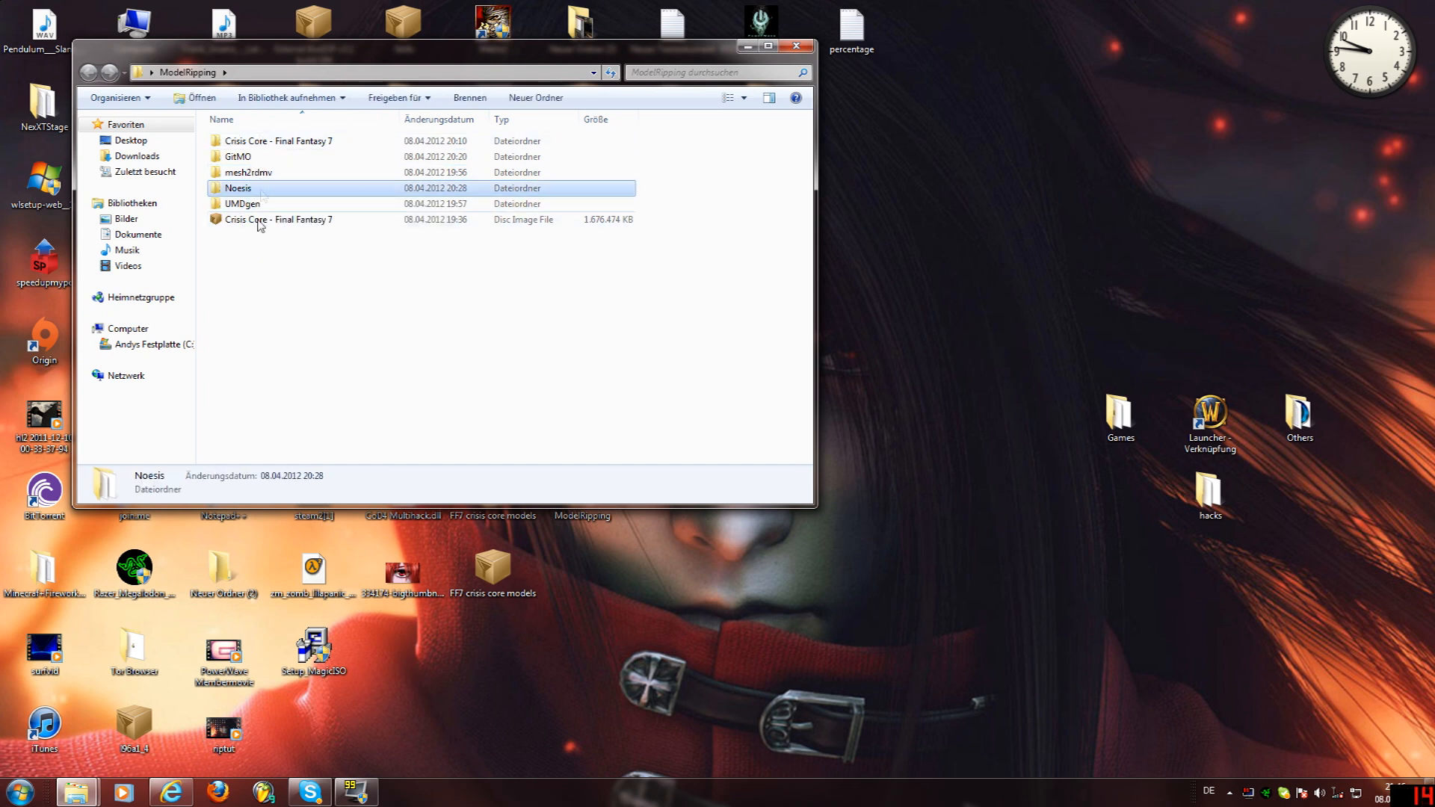
pyautogui.moveTo(280, 220)
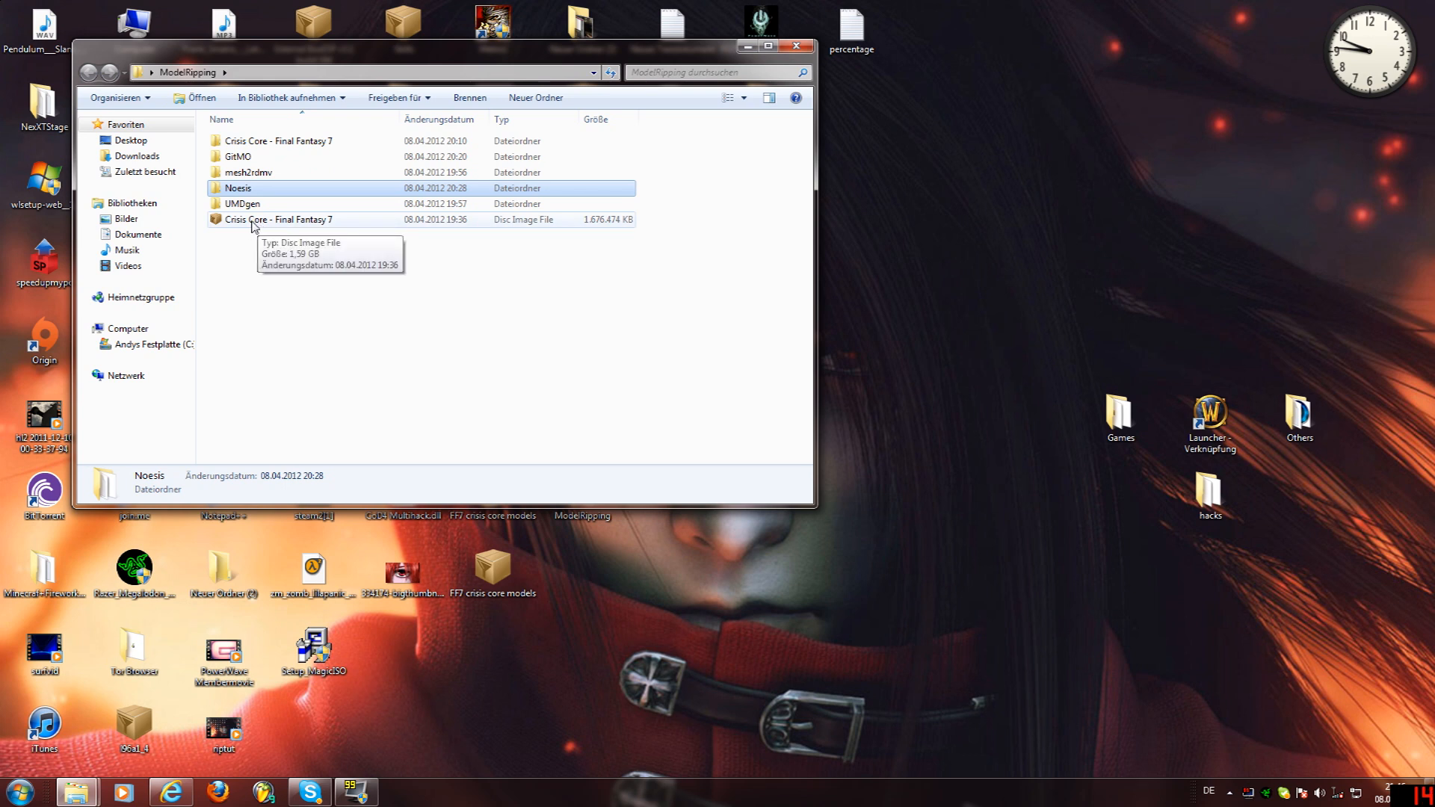
pyautogui.rightClick(281, 218)
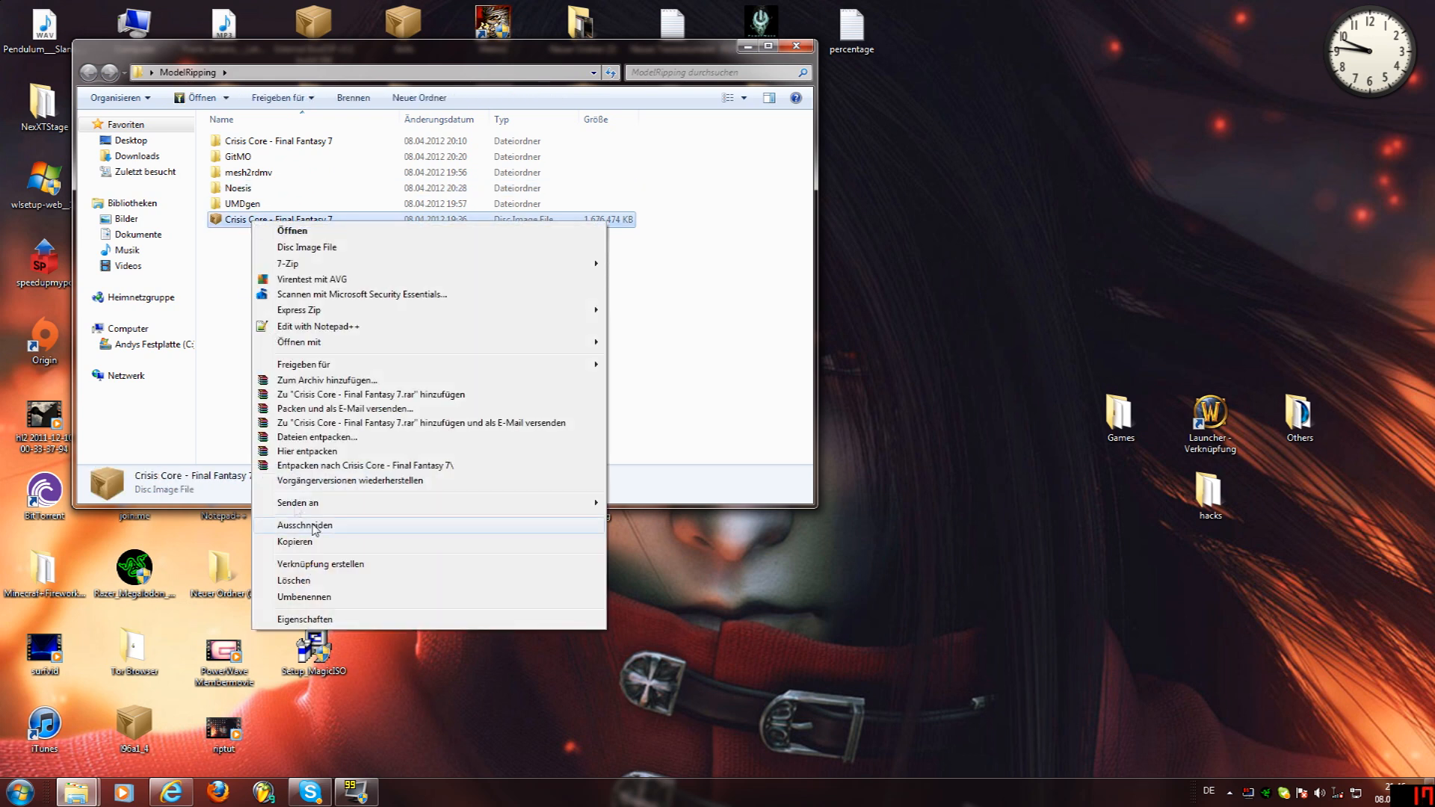
pyautogui.moveTo(298, 309)
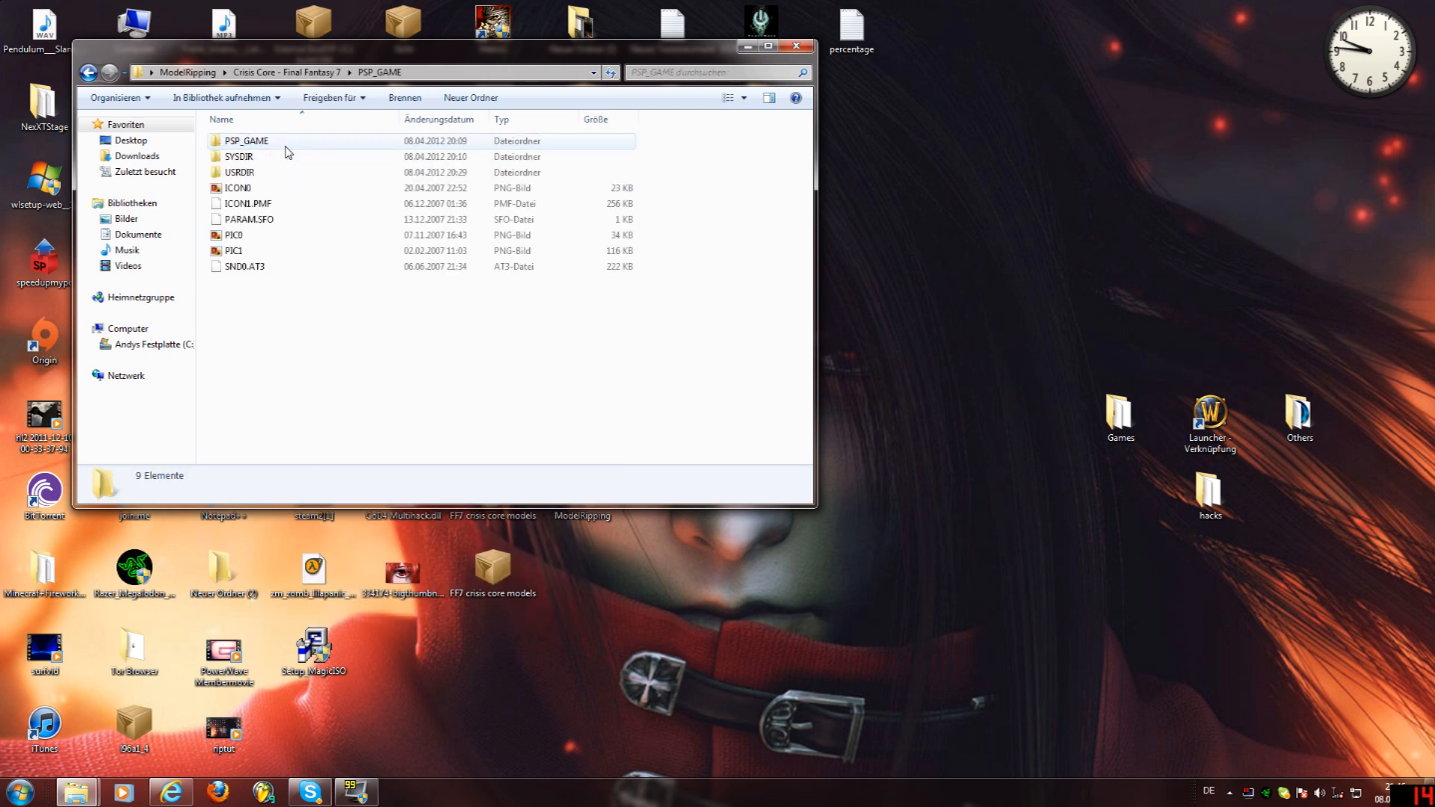
pyautogui.doubleClick(239, 172)
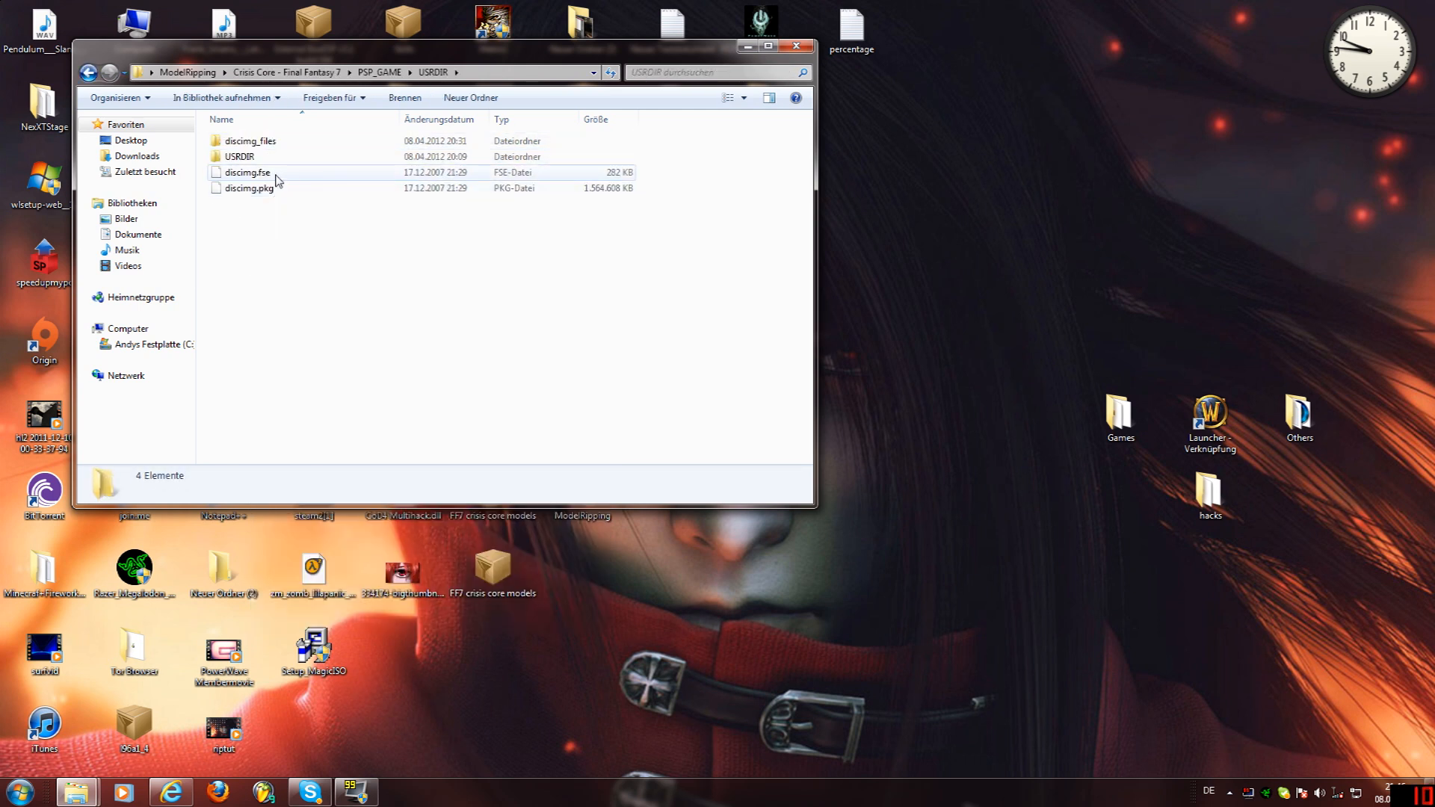
pyautogui.click(247, 189)
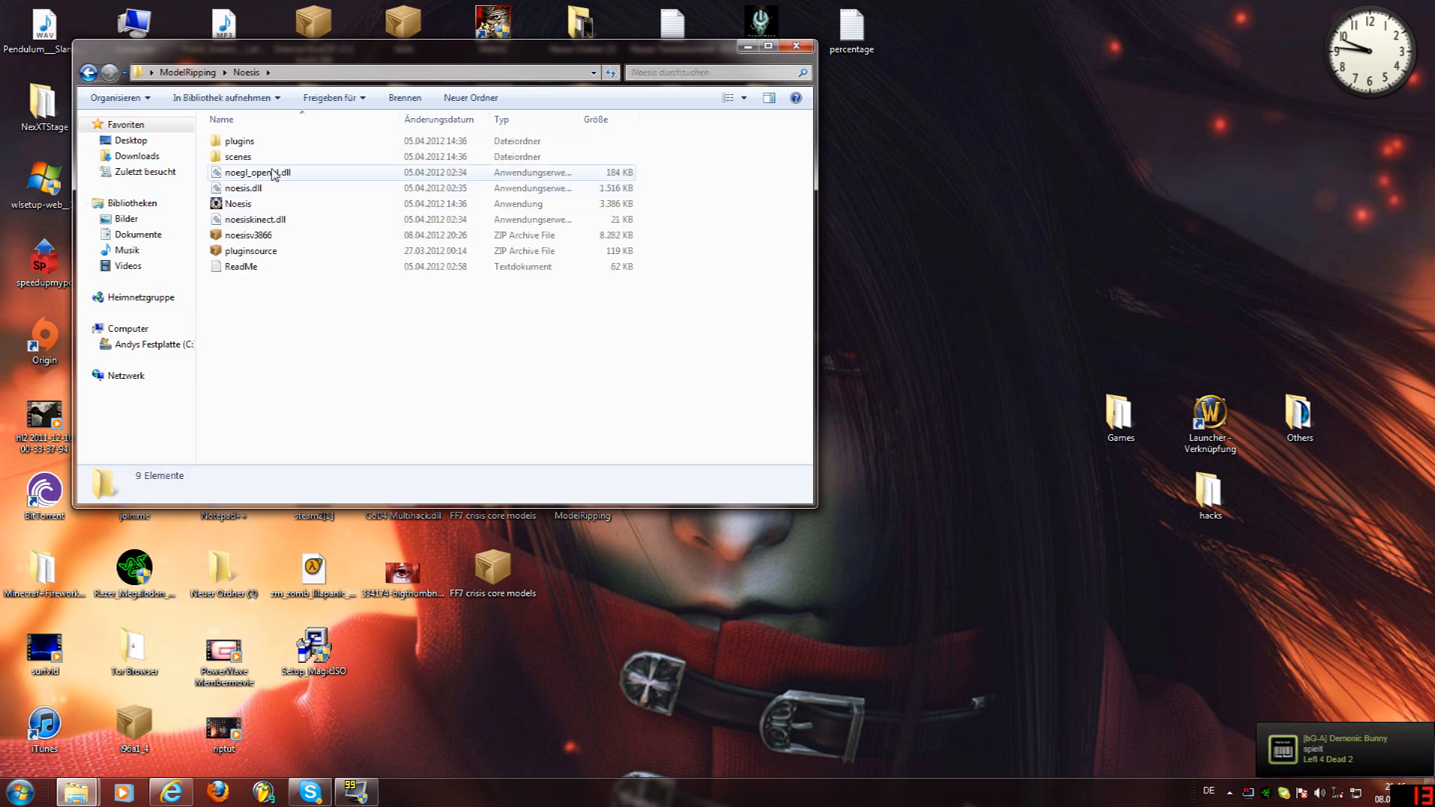
pyautogui.click(238, 203)
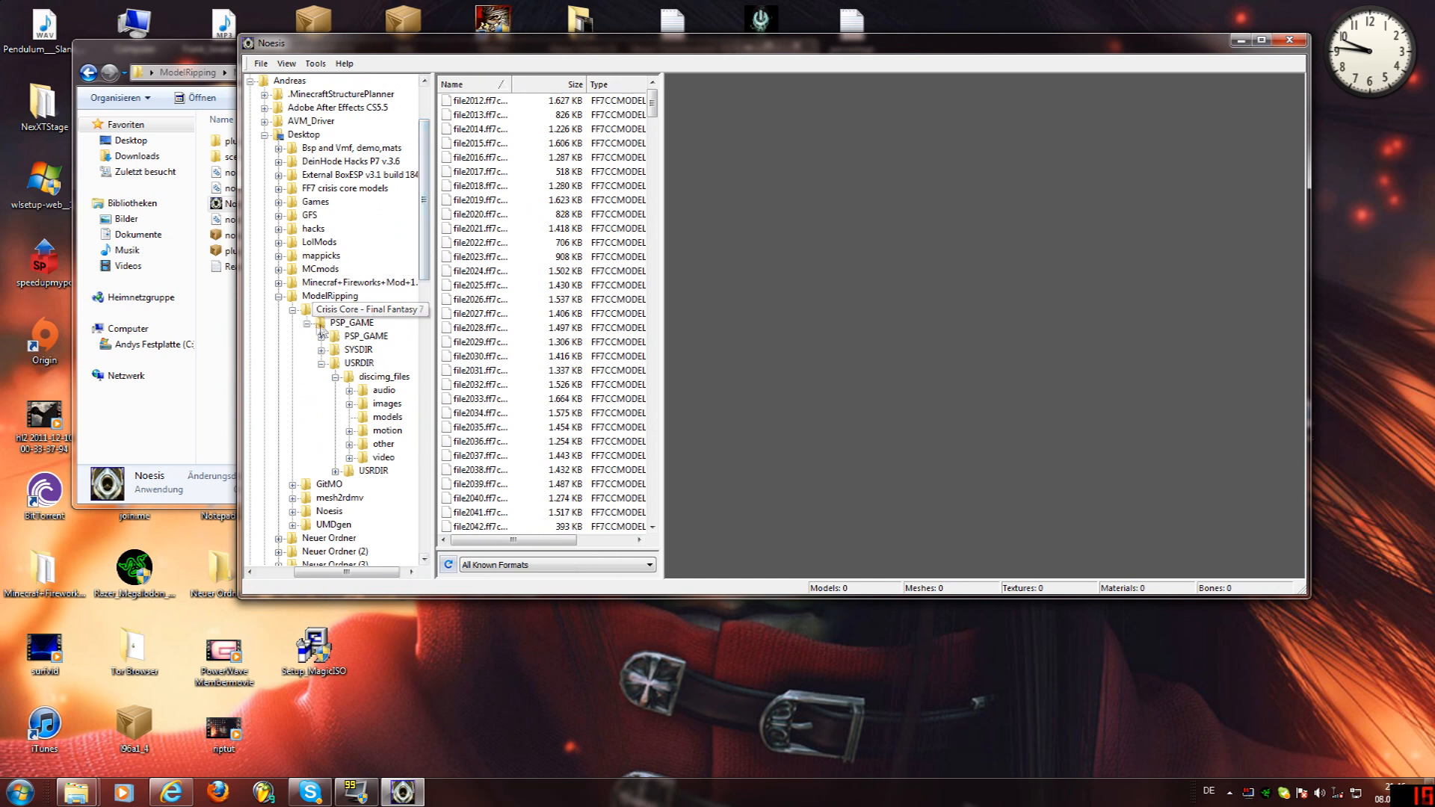
# - Show USRDIR, try discimg.pkg and answer Nein to its export prompt
pyautogui.click(359, 362)
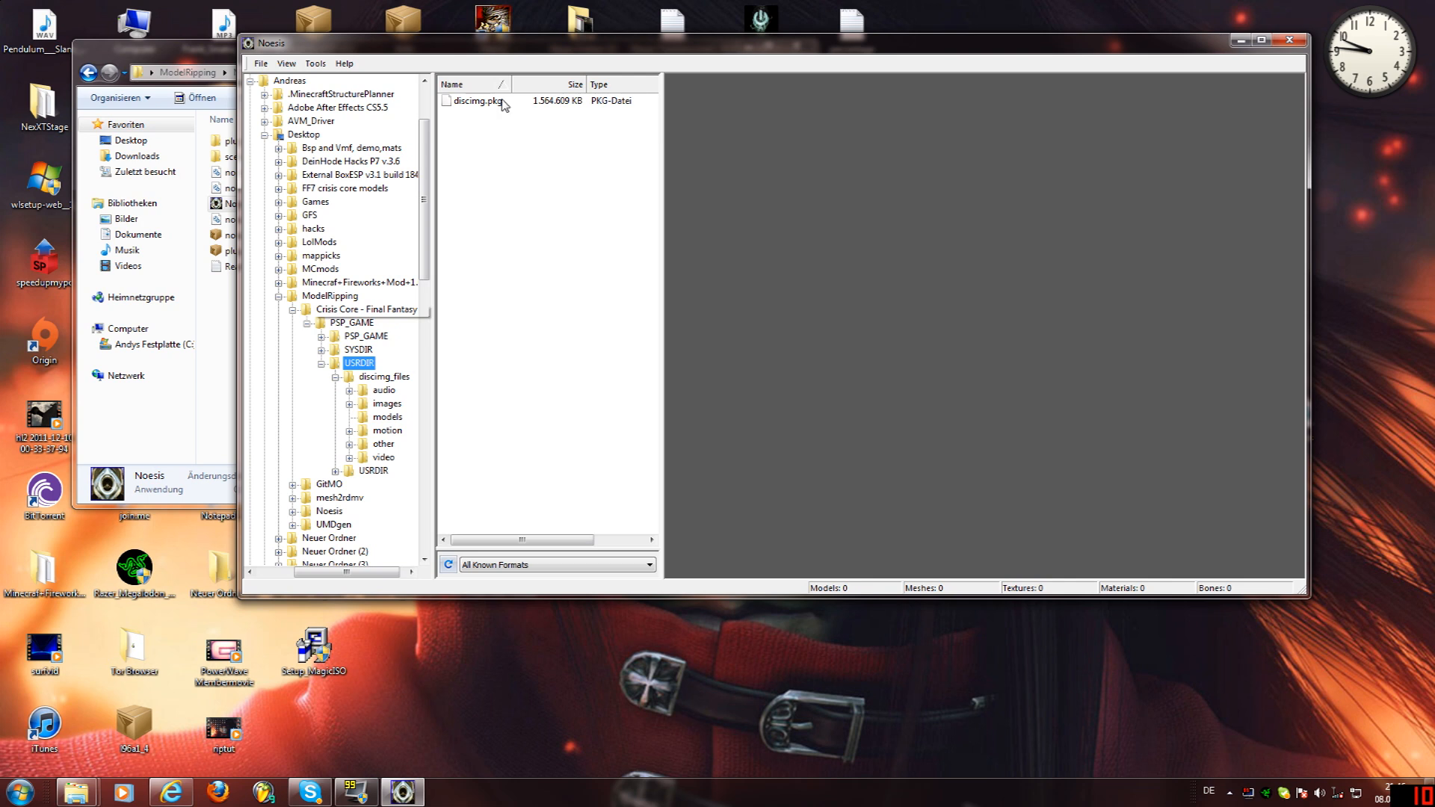
pyautogui.doubleClick(477, 100)
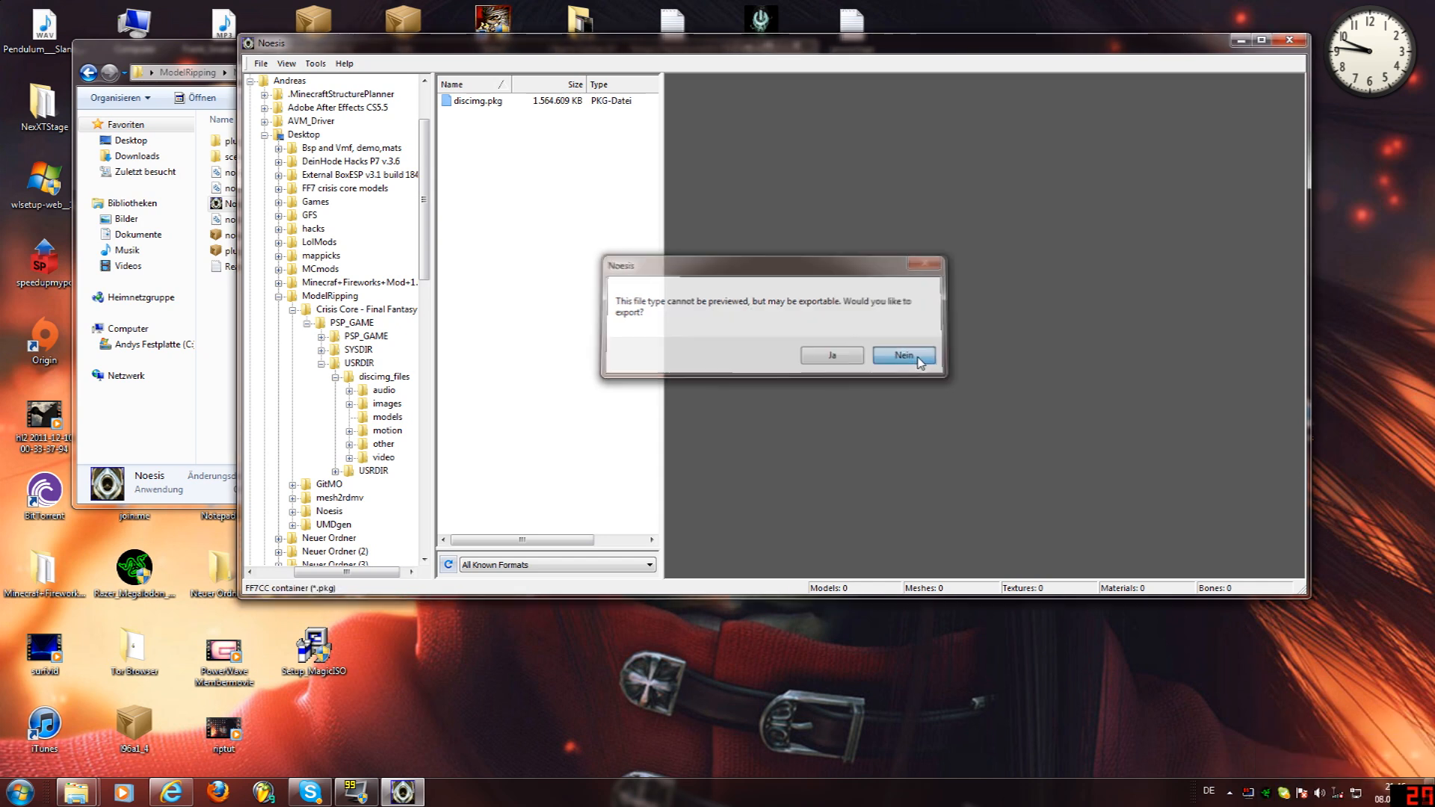
pyautogui.click(902, 356)
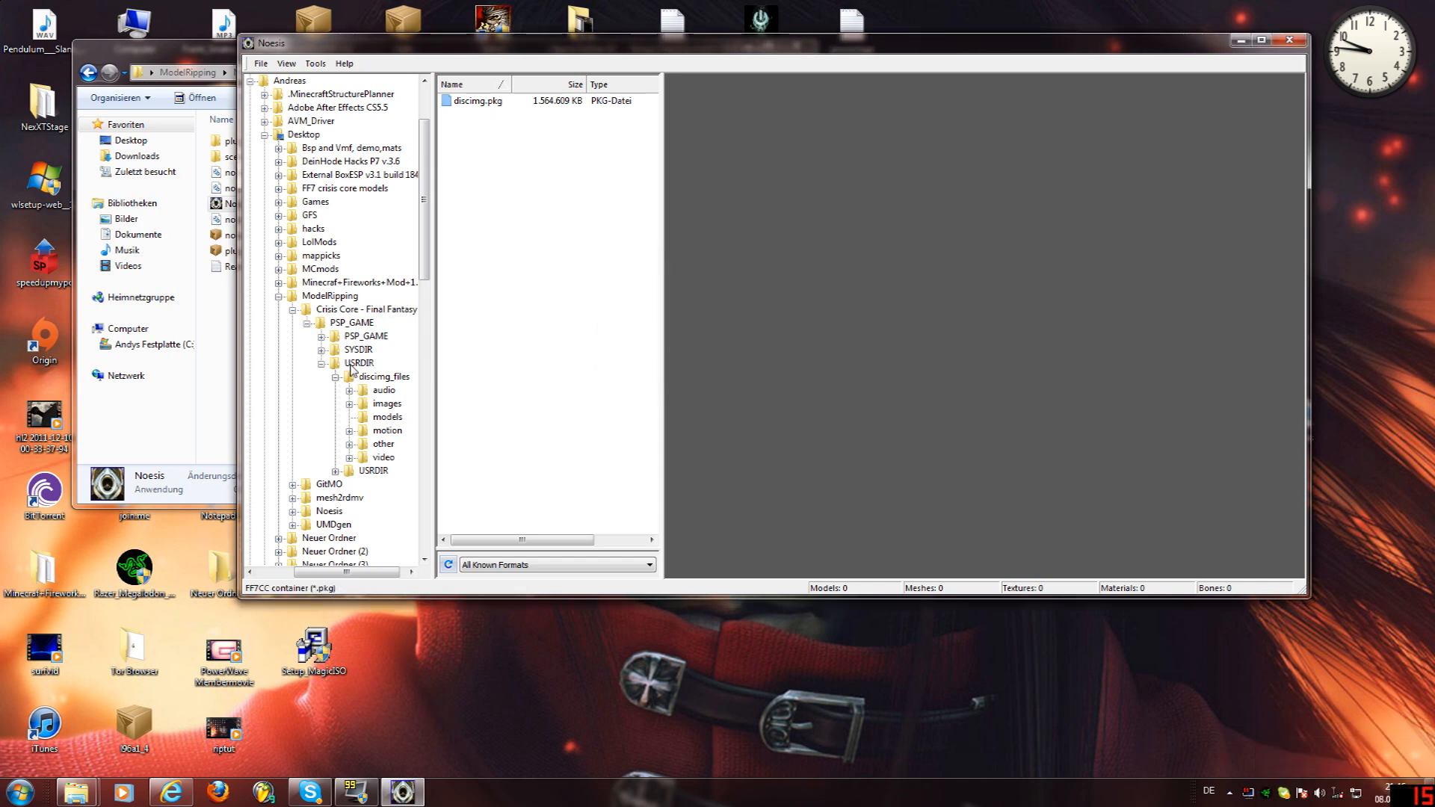
pyautogui.click(360, 362)
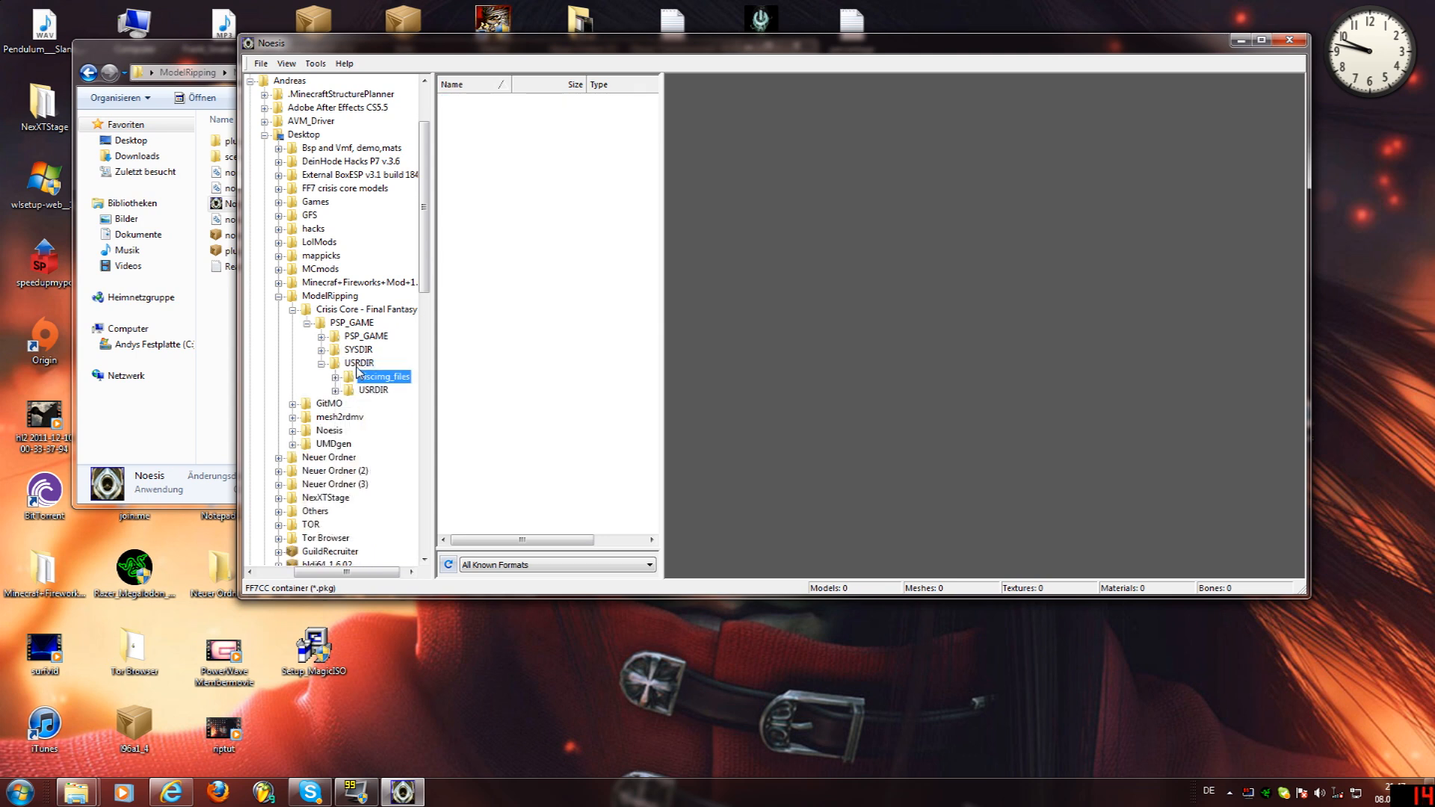
# - Collapse and re-expand the folder tree back to USRDIR with discimg_files selected
pyautogui.click(360, 364)
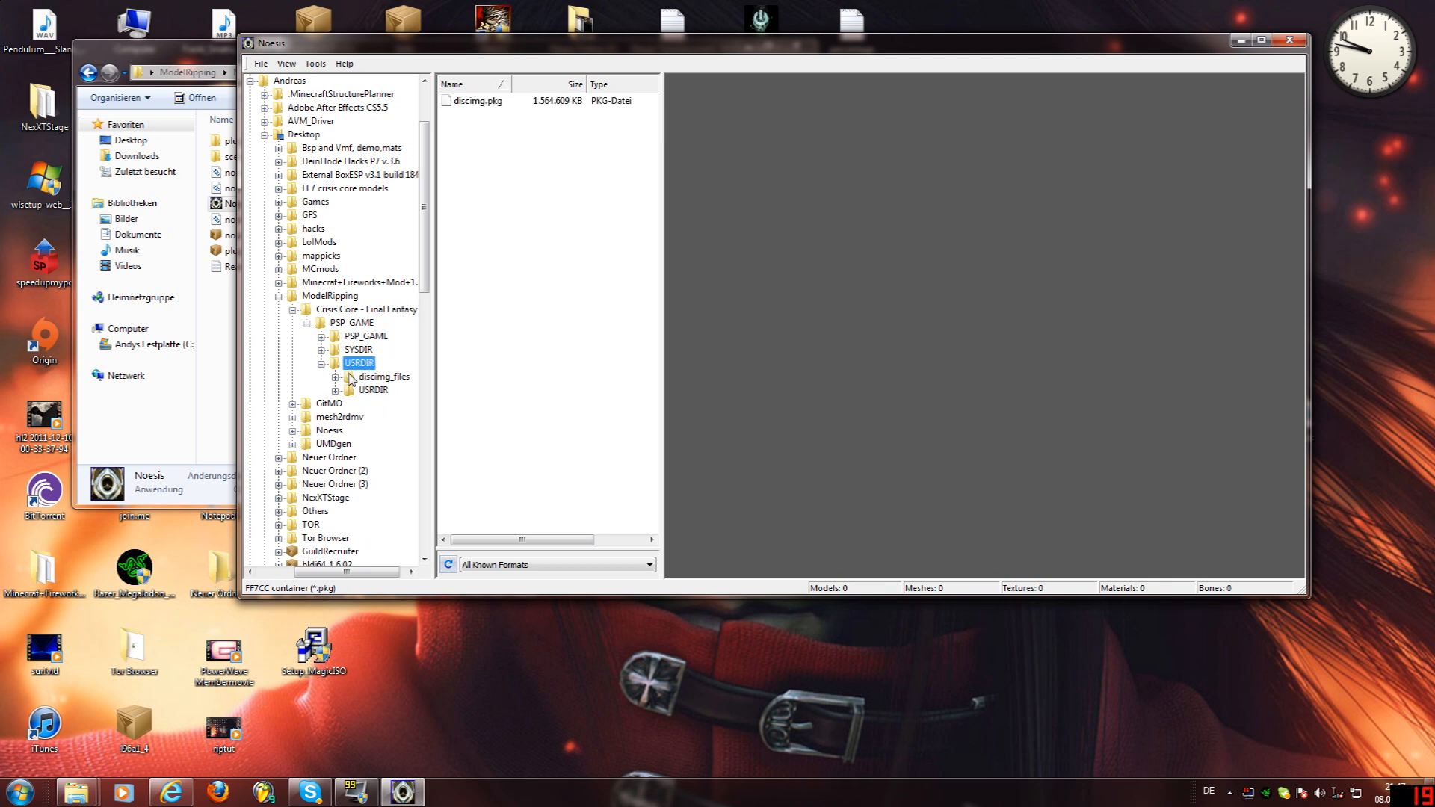
pyautogui.click(385, 377)
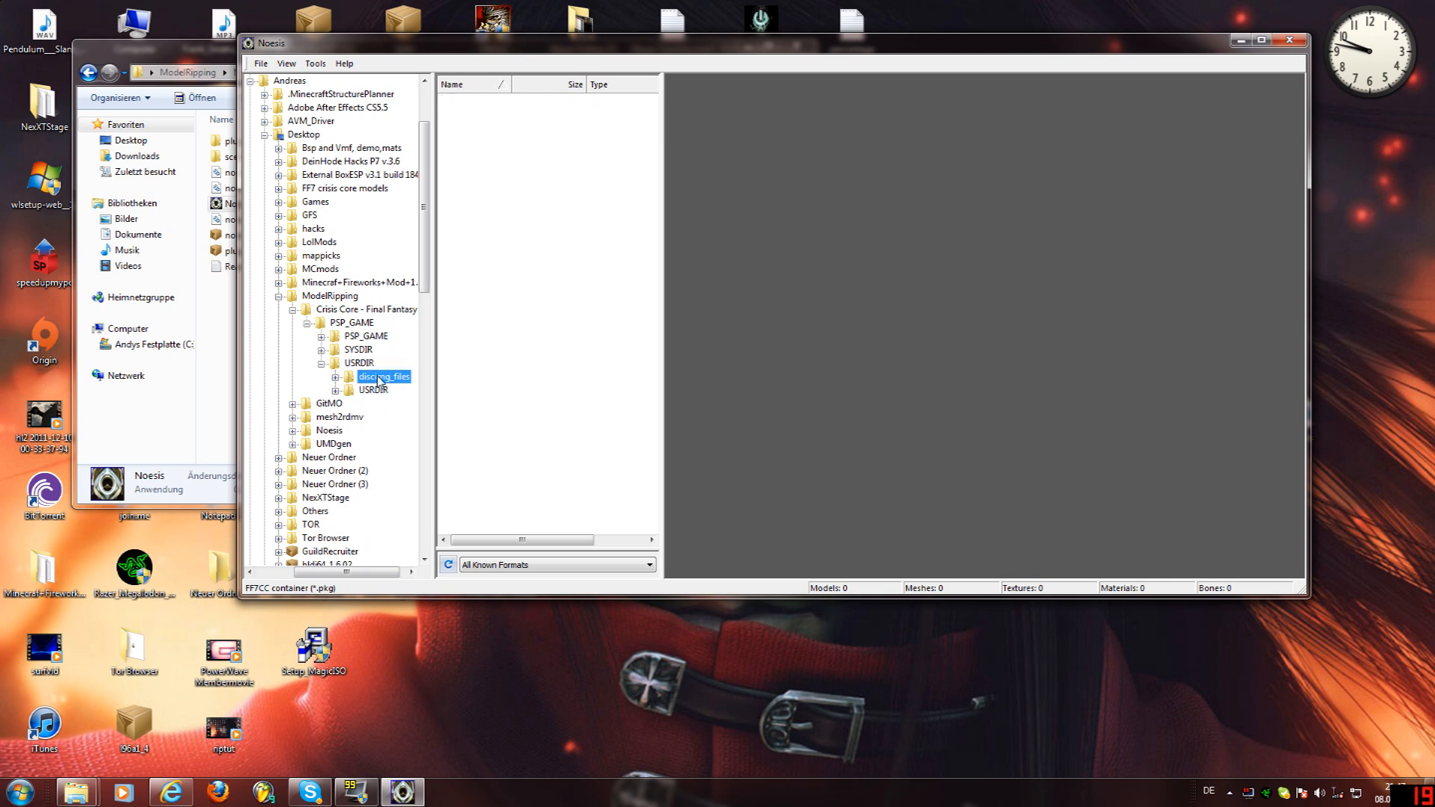
pyautogui.click(337, 377)
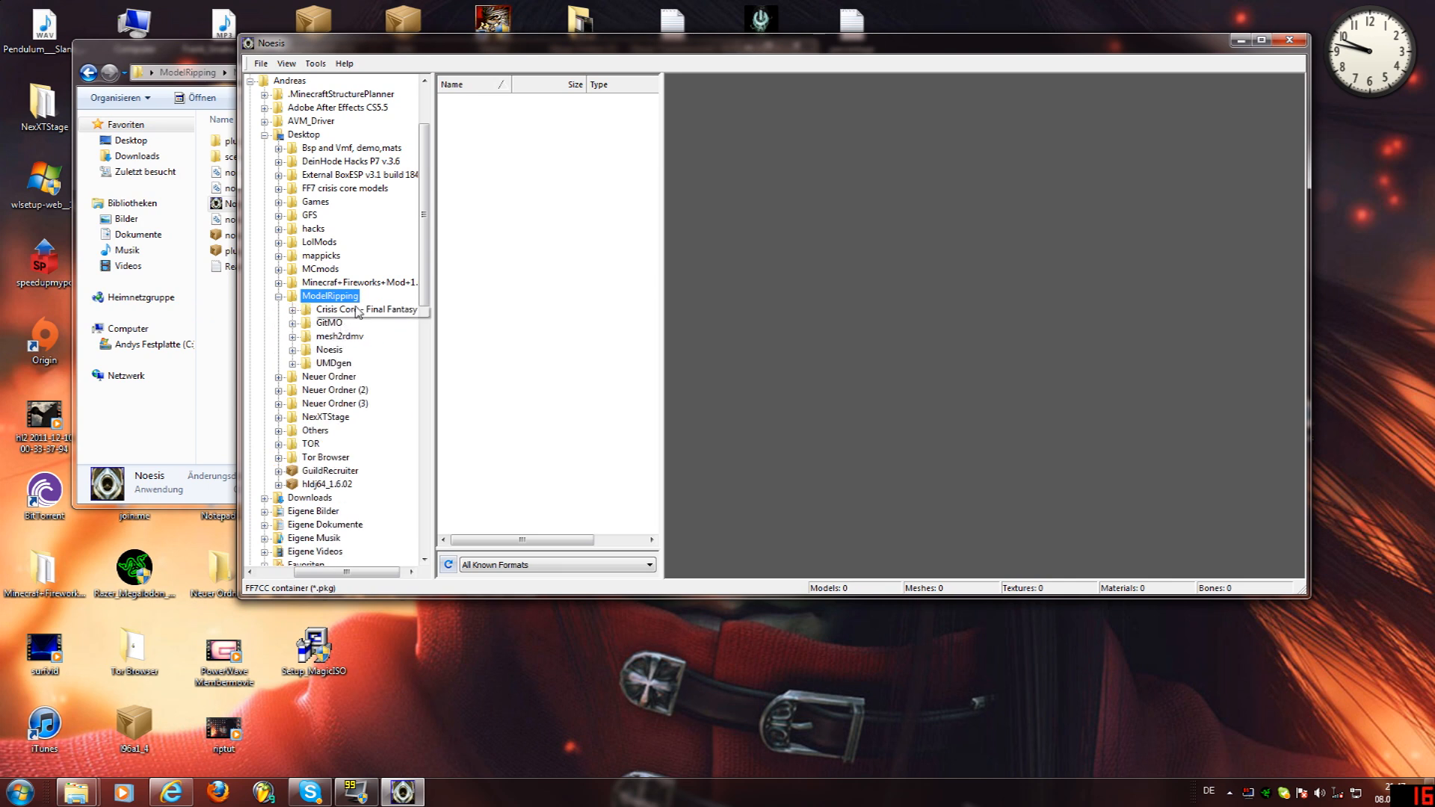
pyautogui.click(361, 362)
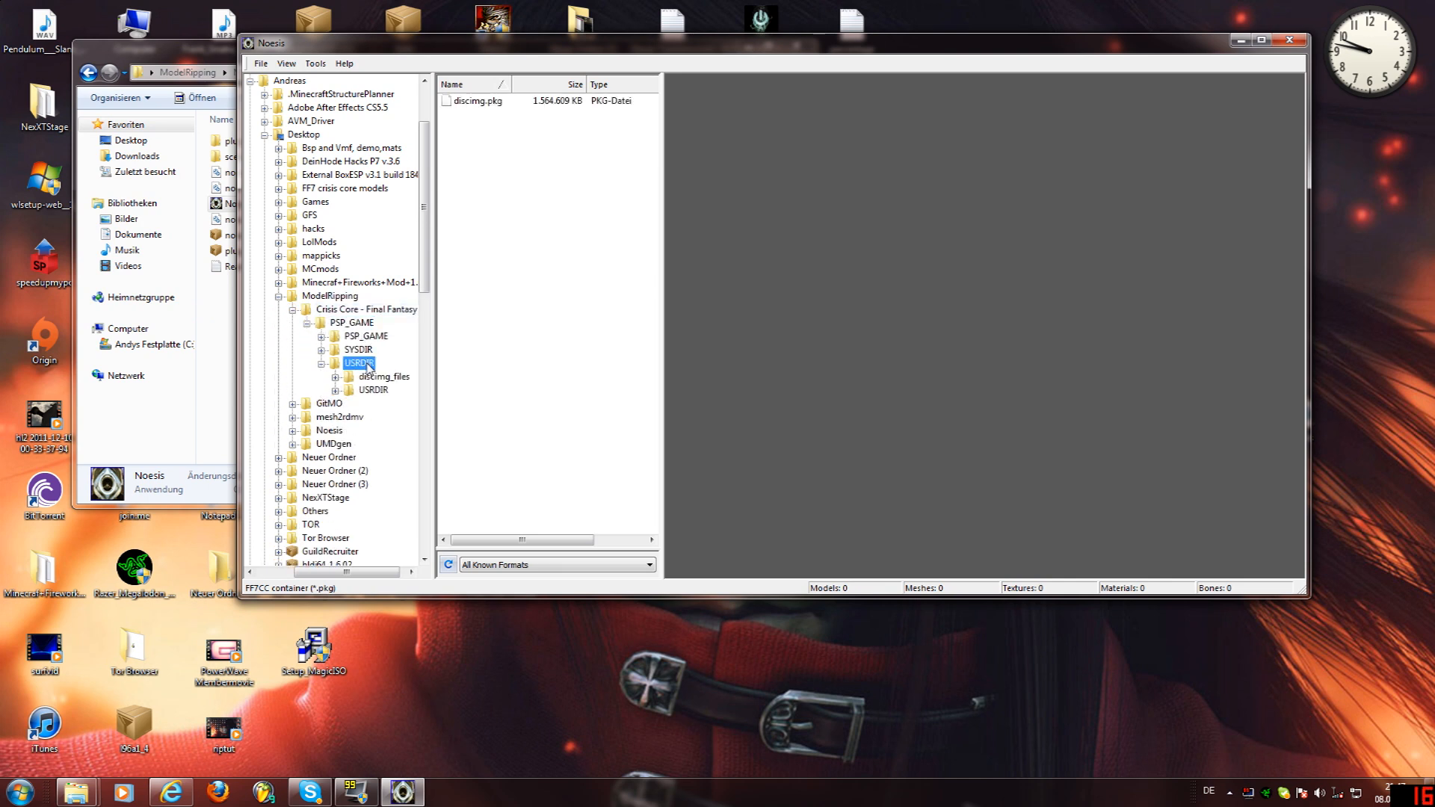
# - Preview model files from discimg_files > models, ending on the female character model
pyautogui.click(386, 417)
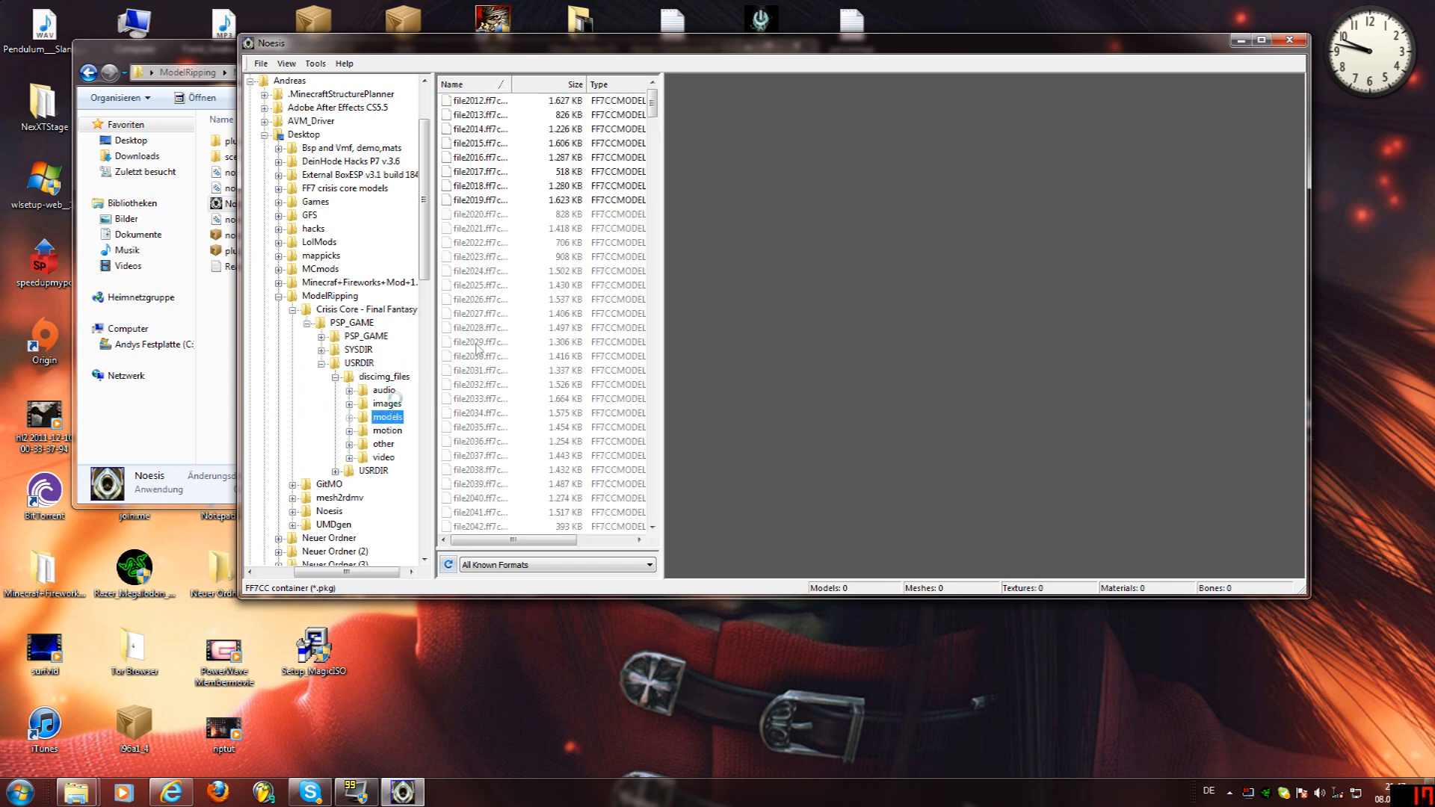
pyautogui.click(480, 313)
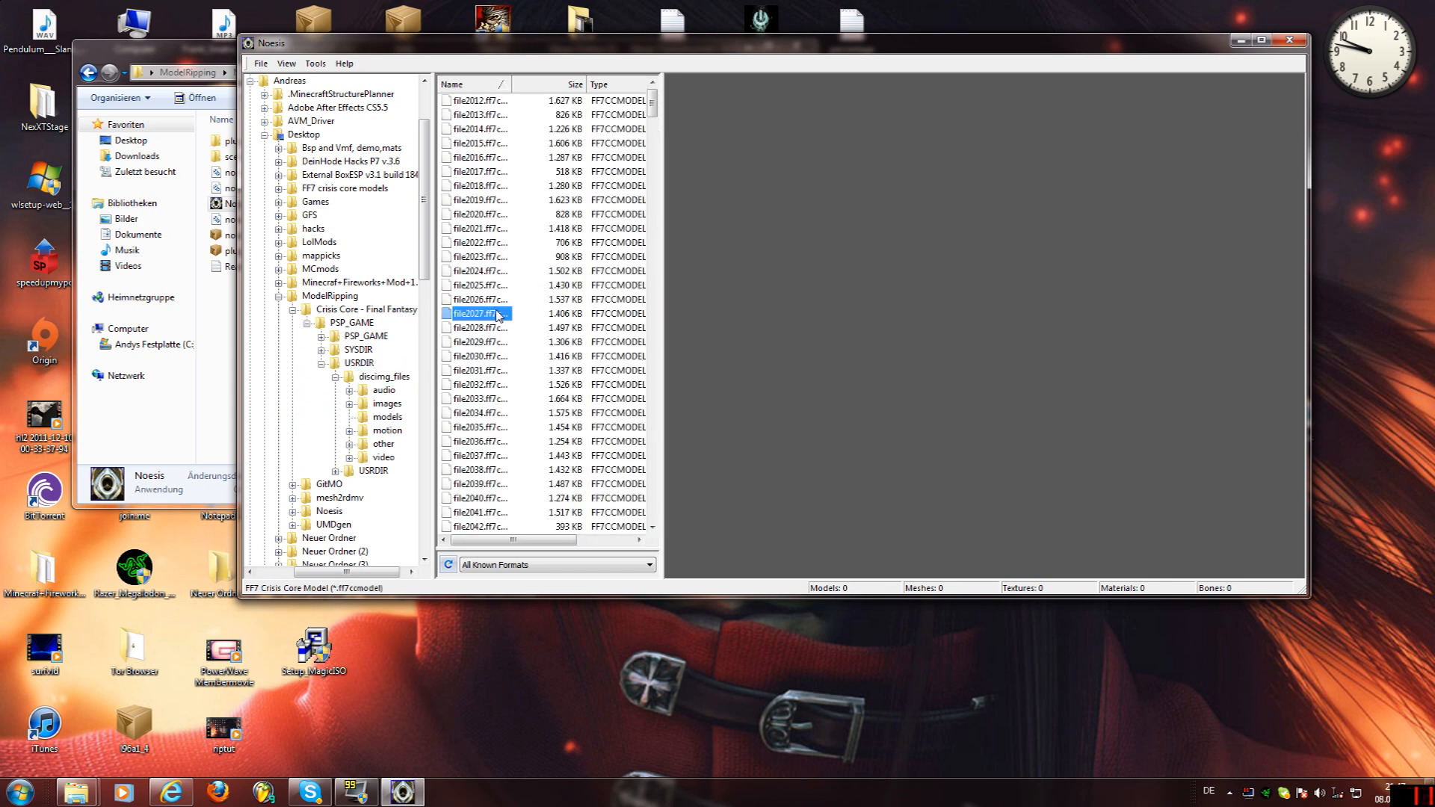
pyautogui.doubleClick(480, 313)
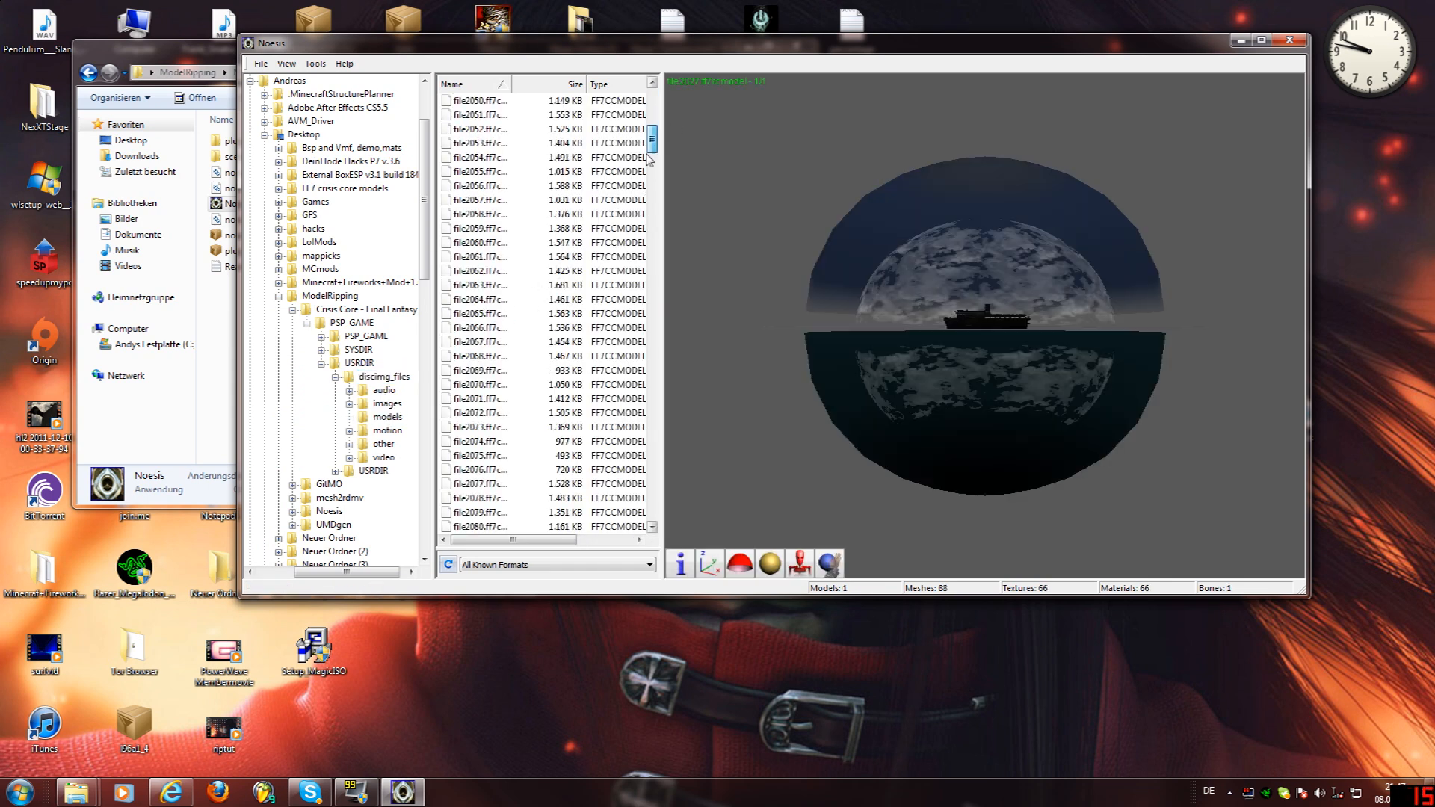
pyautogui.click(480, 384)
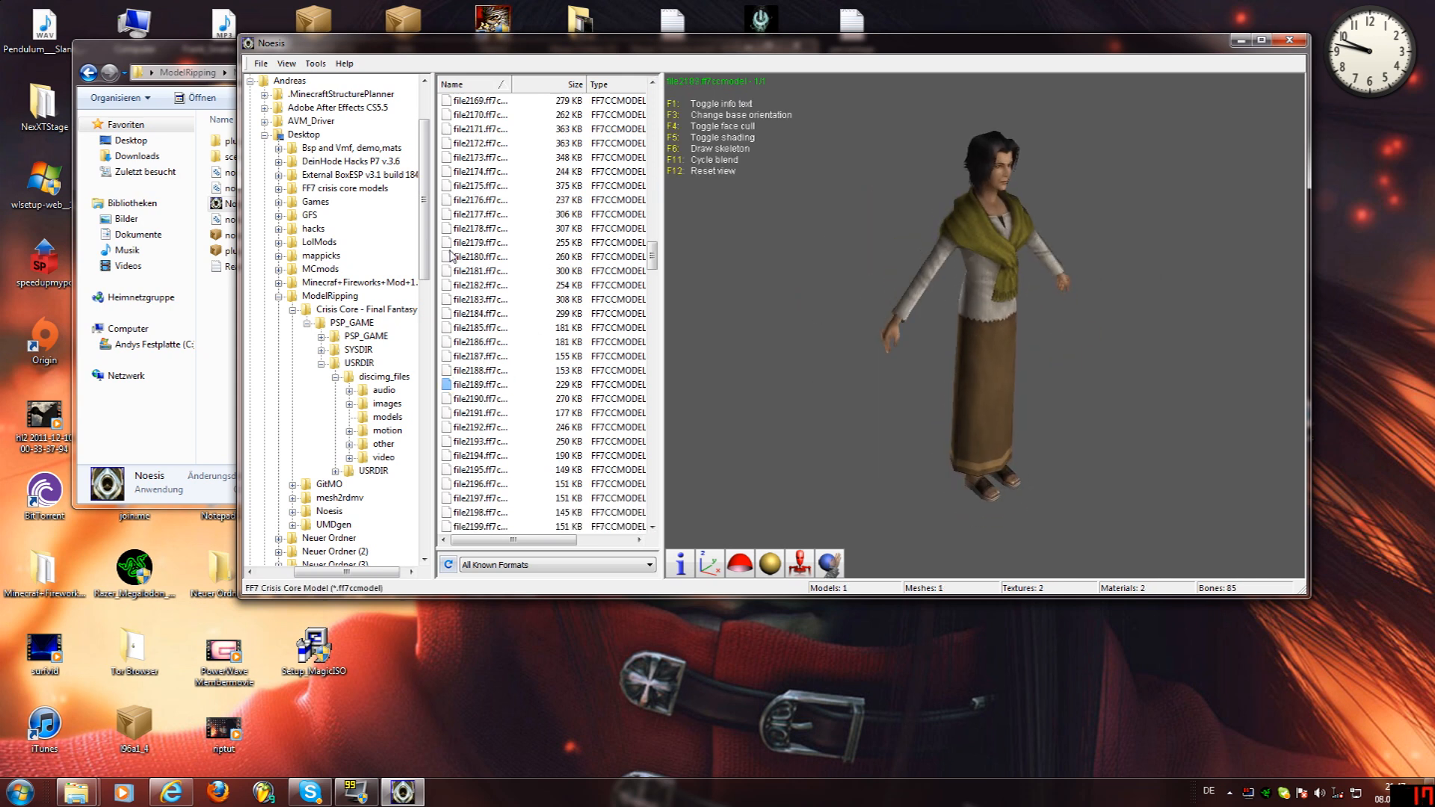
# - Start File > Export with .smd - Valve SMD output and .tga - TGA Image textures
pyautogui.click(260, 63)
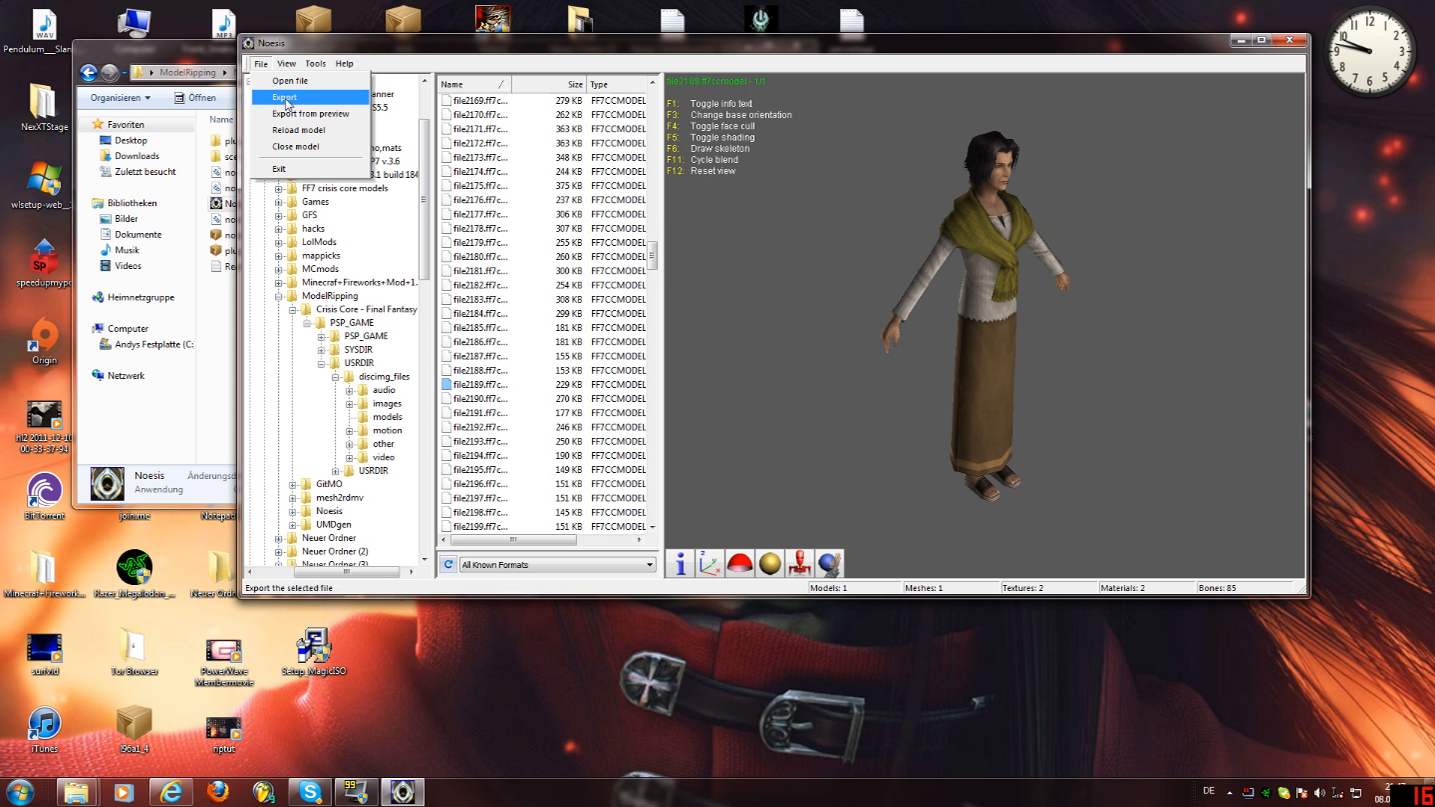
pyautogui.click(284, 97)
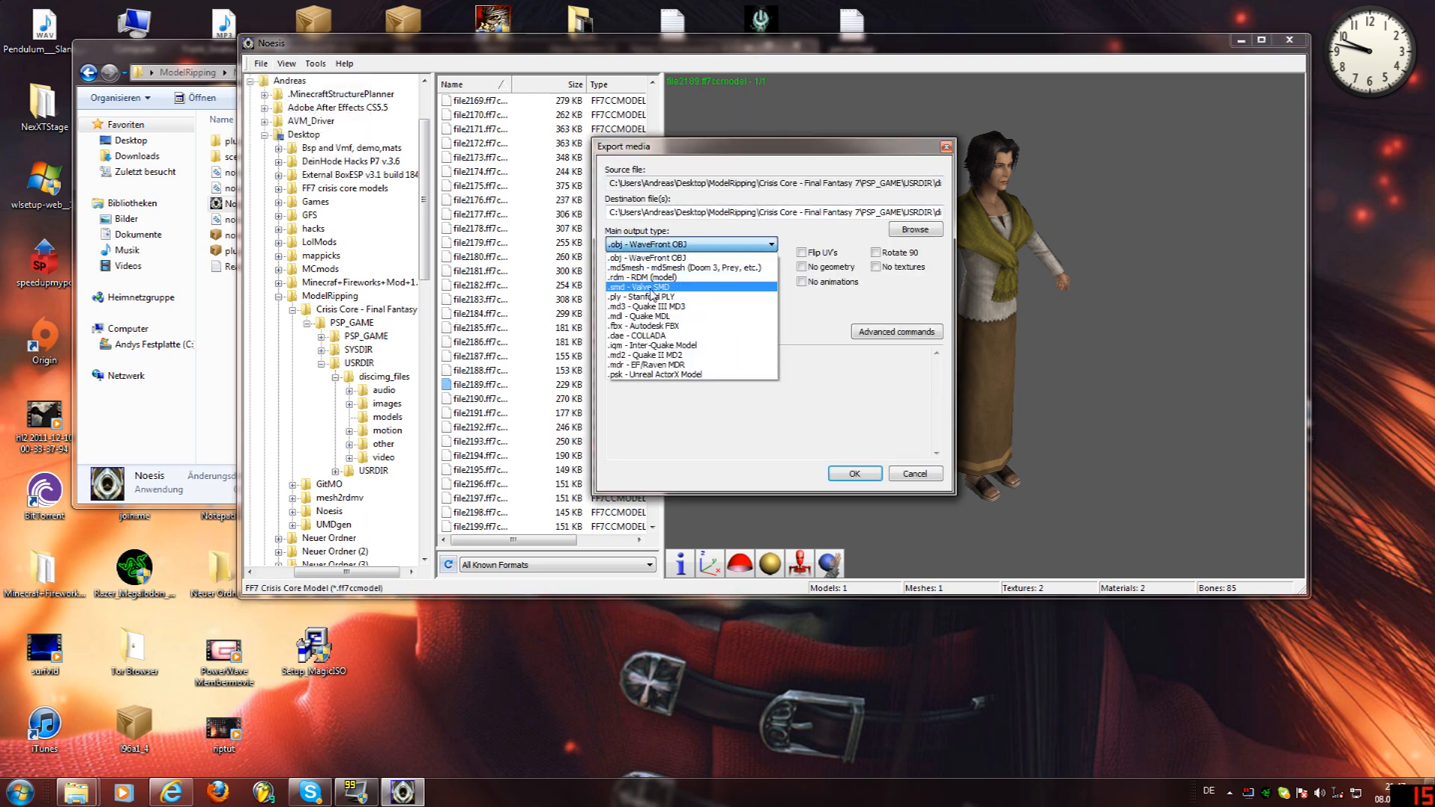
pyautogui.click(643, 287)
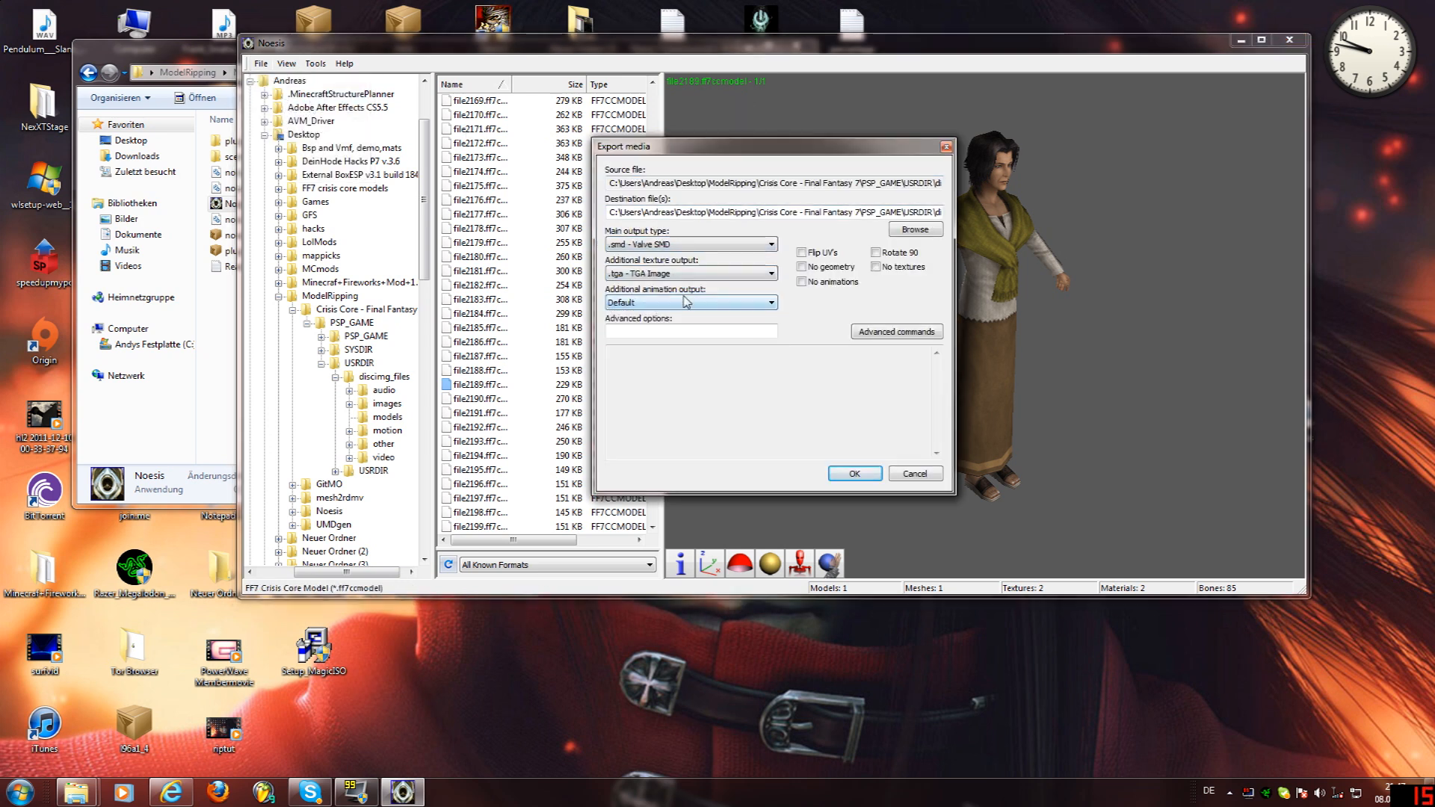